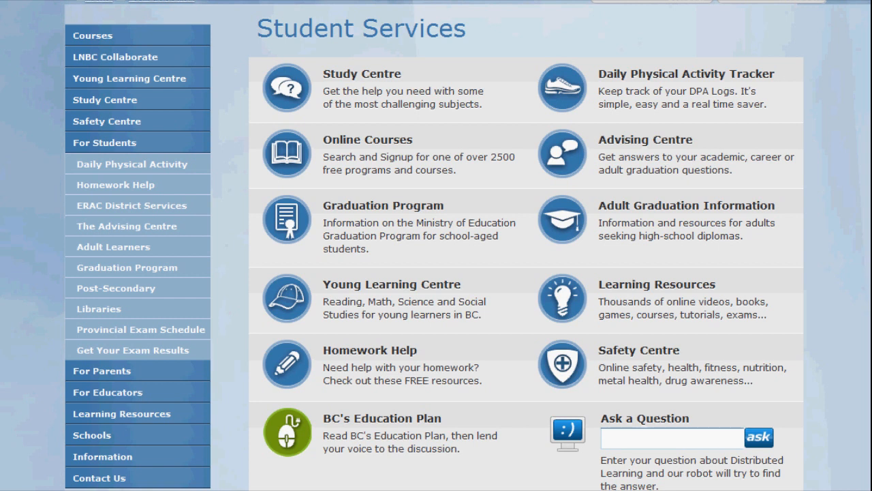
mouse_move(272, 43)
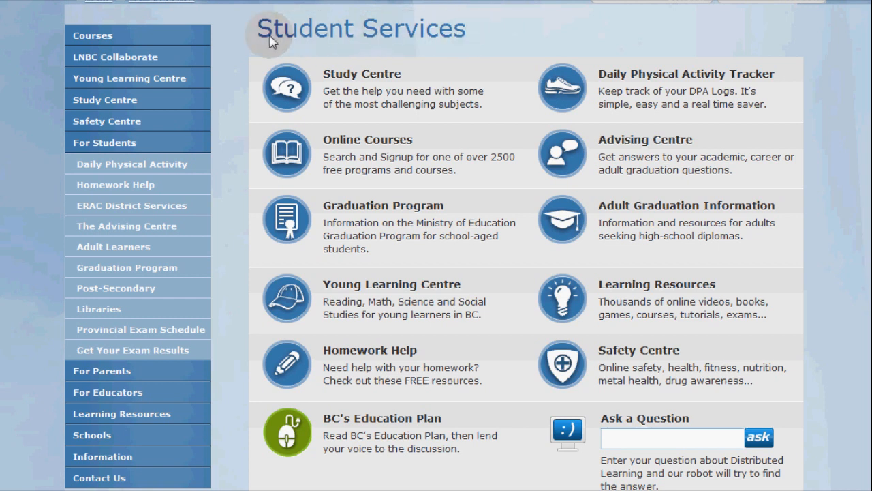
mouse_move(488, 42)
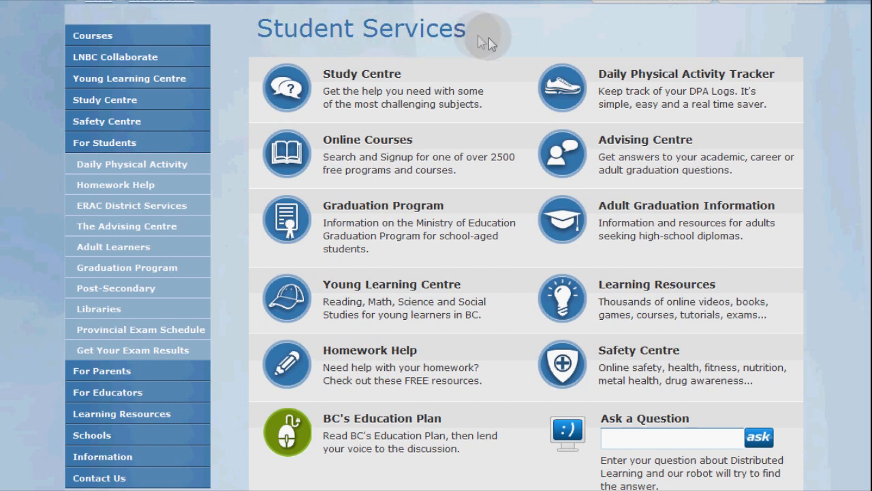
Step: Go to the Daily Physical Activity Tracker from Student Services
click(130, 163)
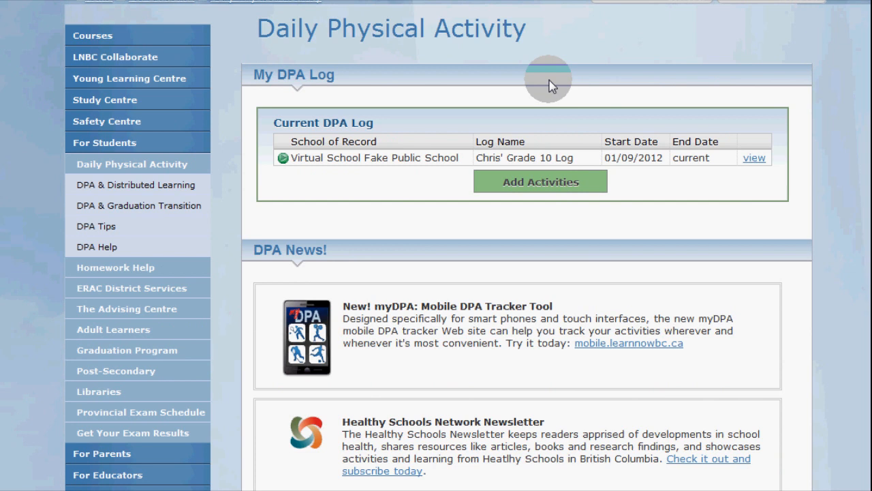
mouse_move(766, 87)
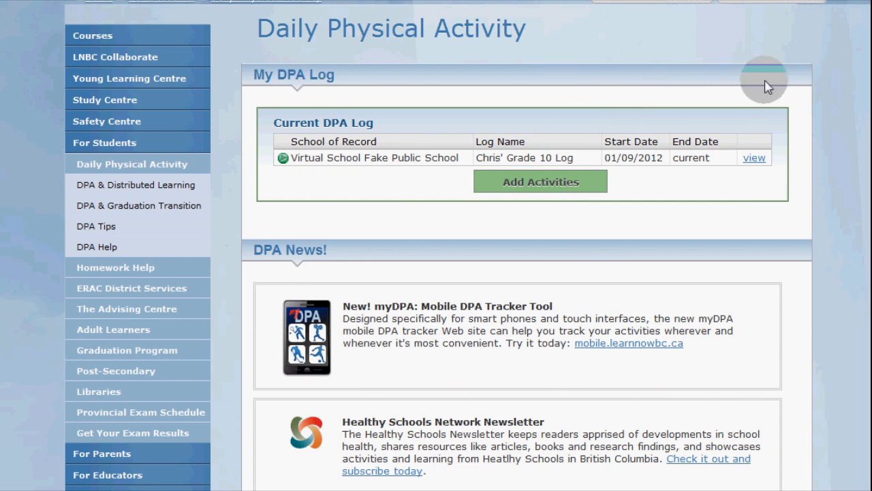
mouse_move(731, 121)
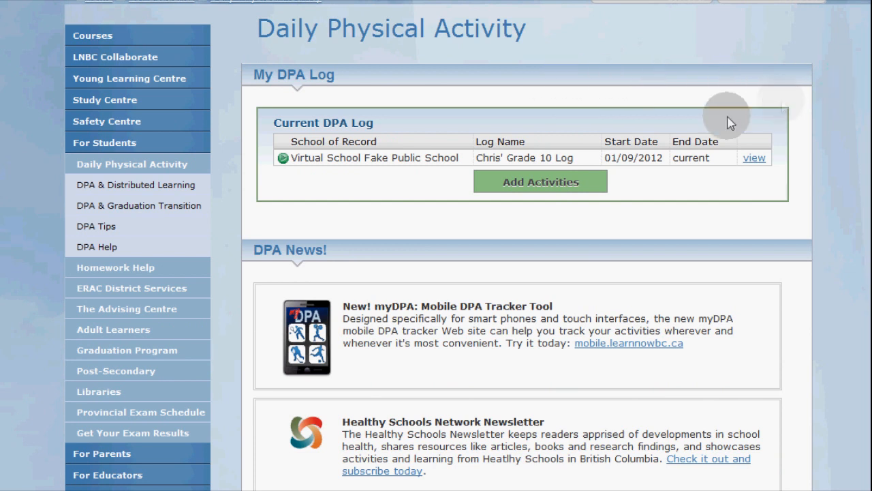
mouse_move(554, 151)
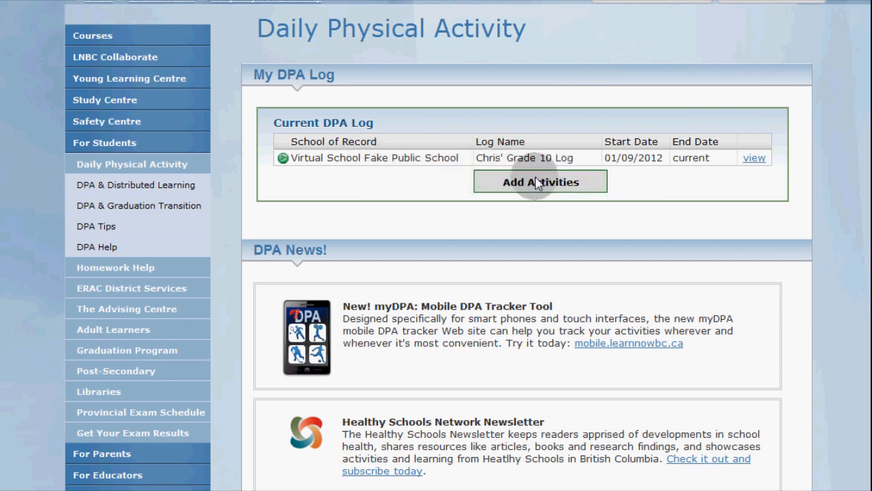
Step: Start adding activities to the current Grade 10 DPA log
click(540, 182)
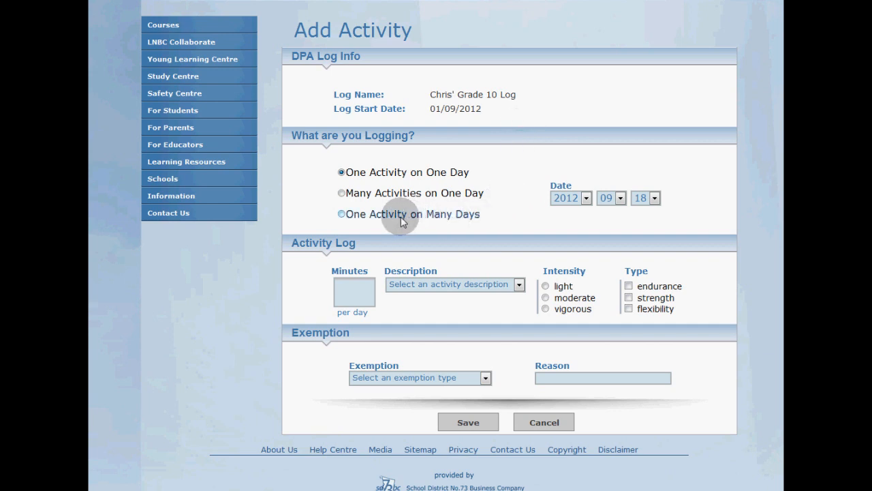
Step: Choose 'One Activity on Many Days' running from 15/09/2012 to 31/03/2013
click(341, 214)
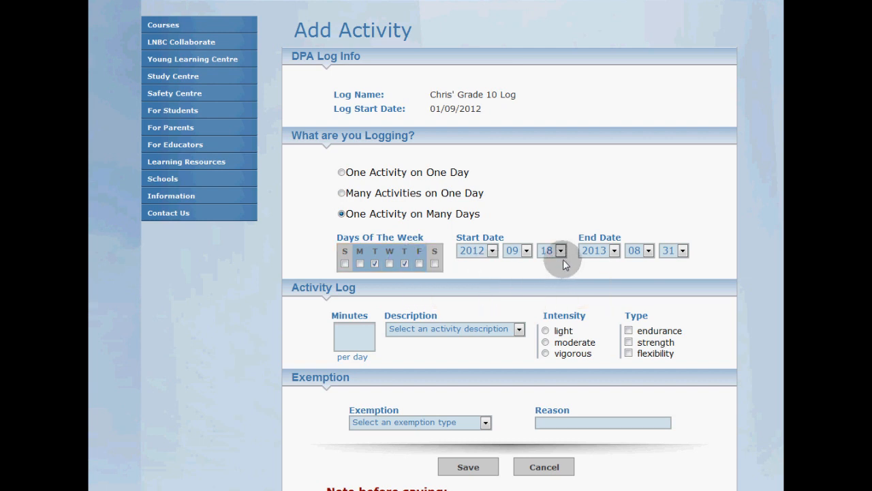
click(561, 251)
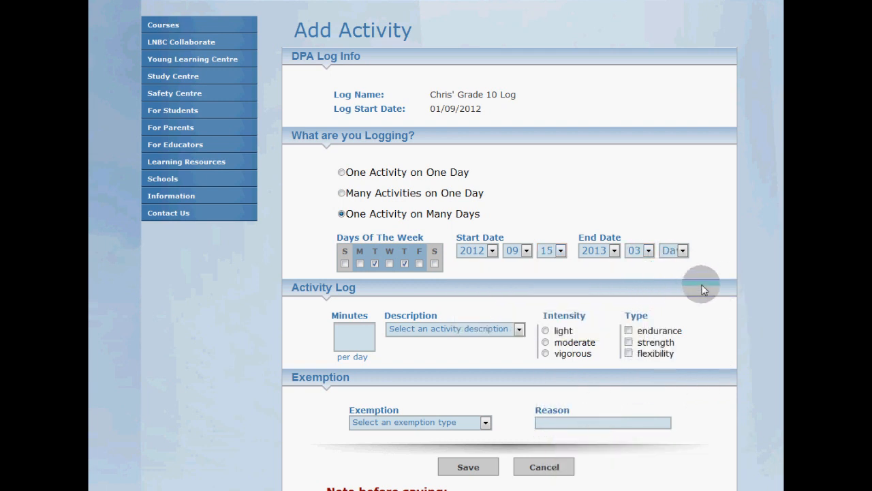
click(681, 251)
text(50)
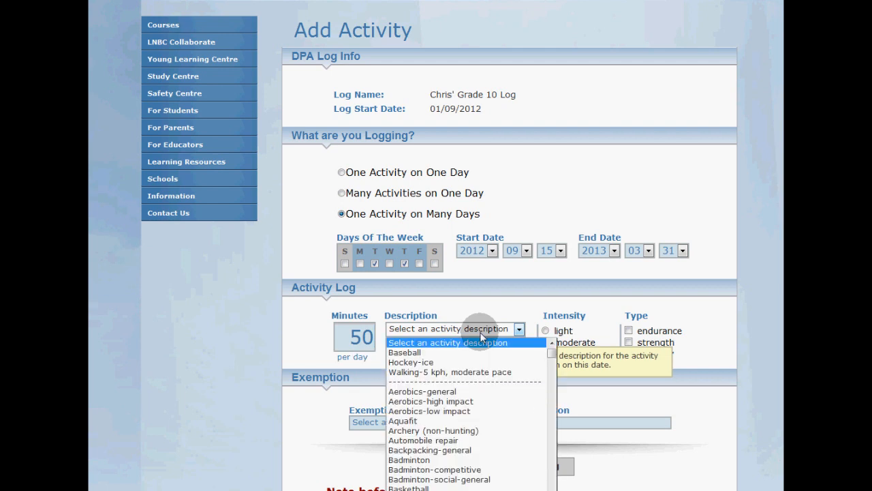
mouse_move(412, 363)
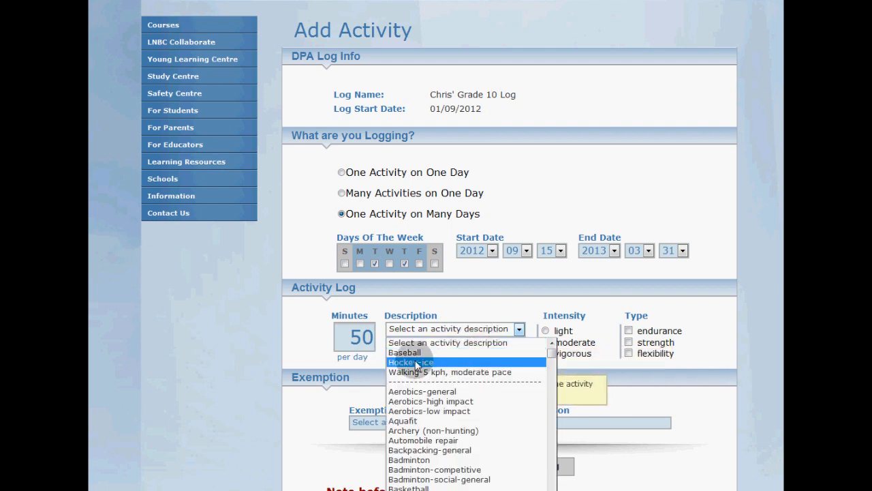
Step: Describe the activity as vigorous Hockey-ice counting as endurance, strength and flexibility
click(410, 362)
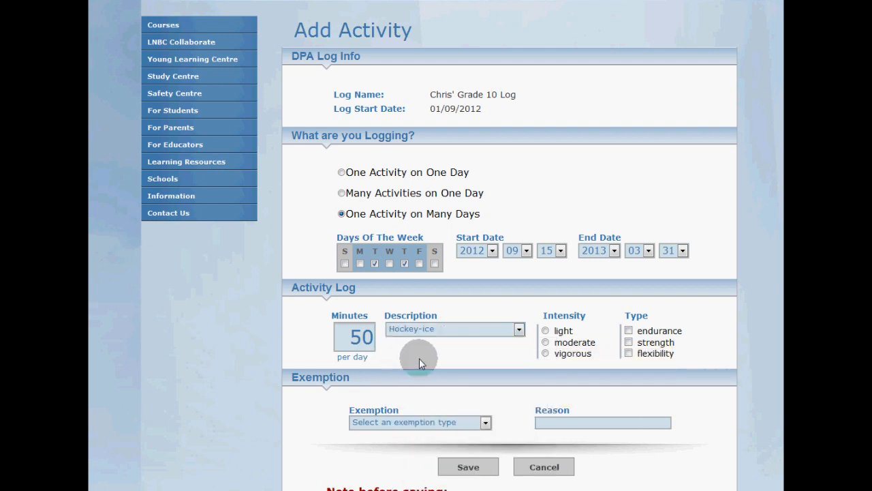
click(544, 353)
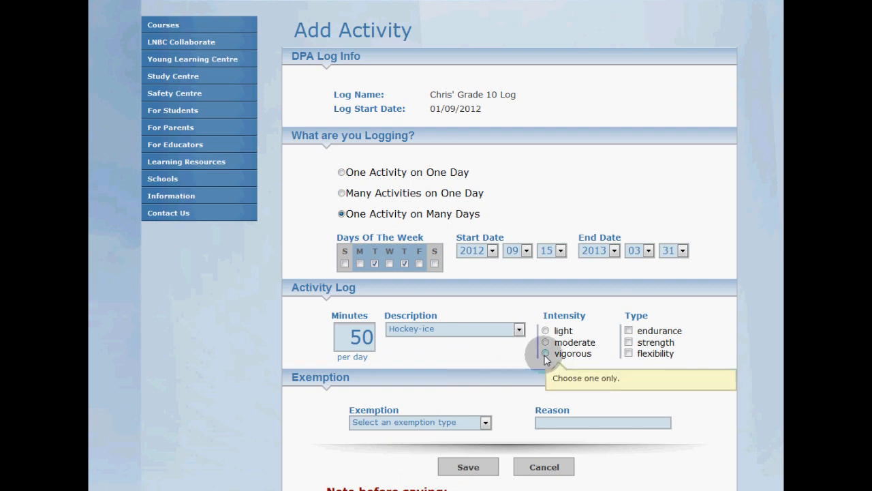
click(545, 354)
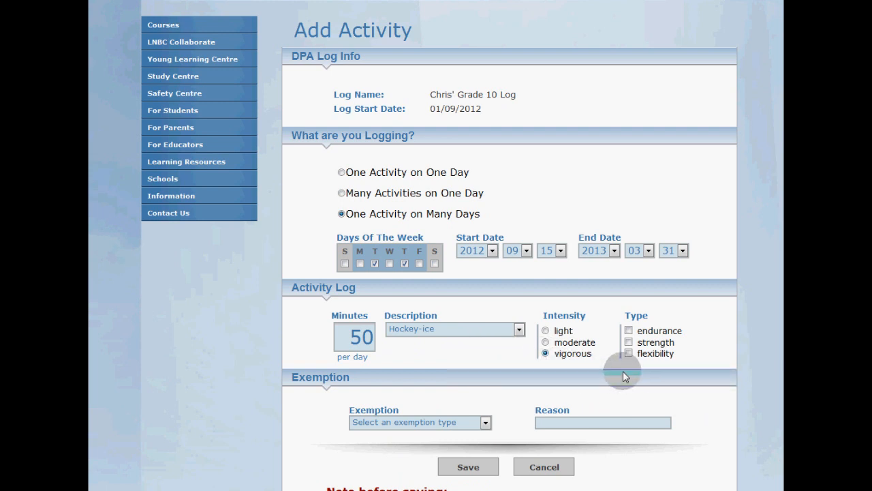
click(630, 342)
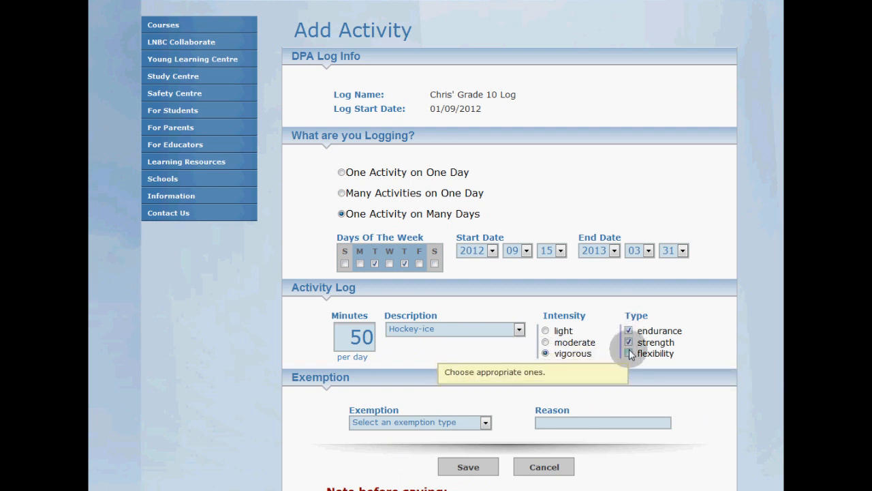
click(629, 353)
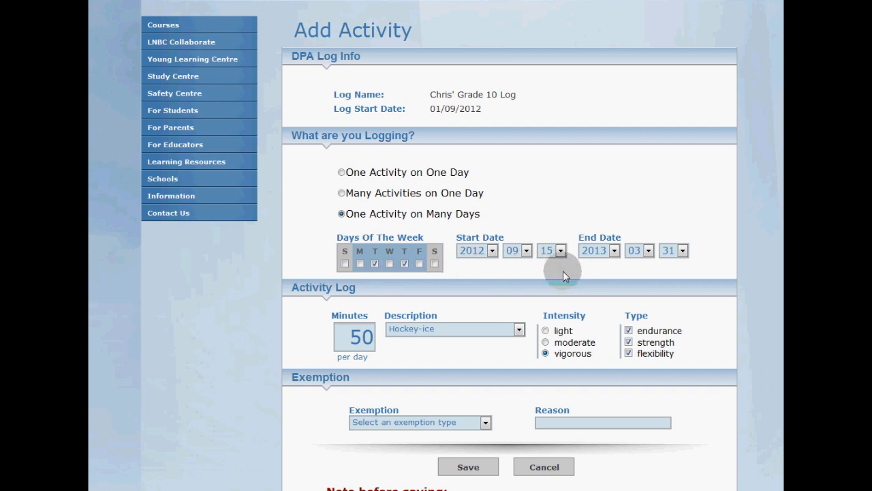
mouse_move(356, 374)
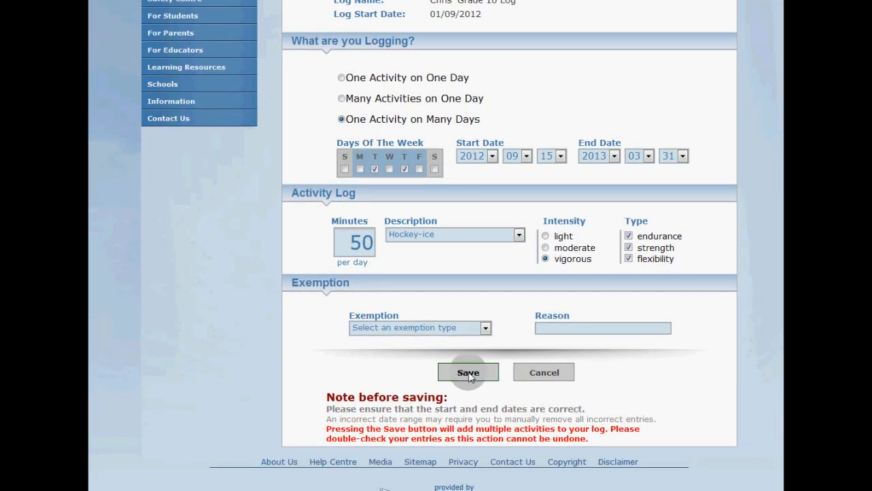
Step: Save the recurring Hockey-ice entries and review the log totalling 2,800 minutes
click(469, 372)
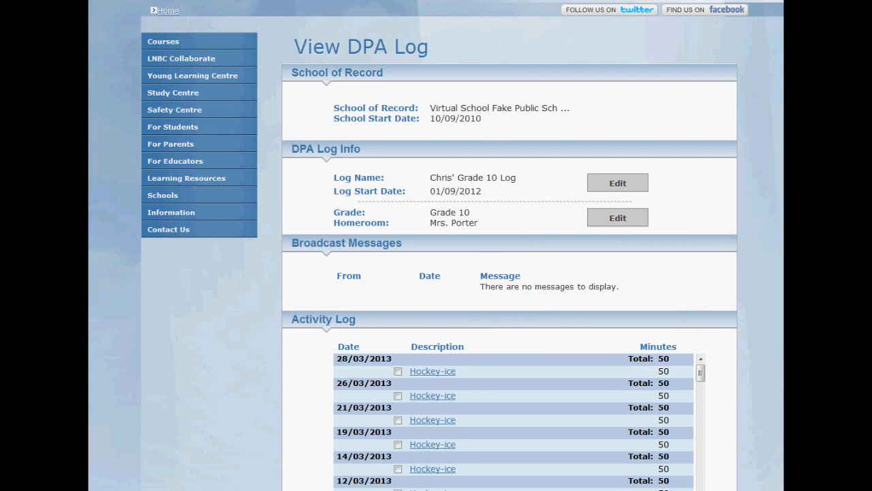
scroll(down, 3)
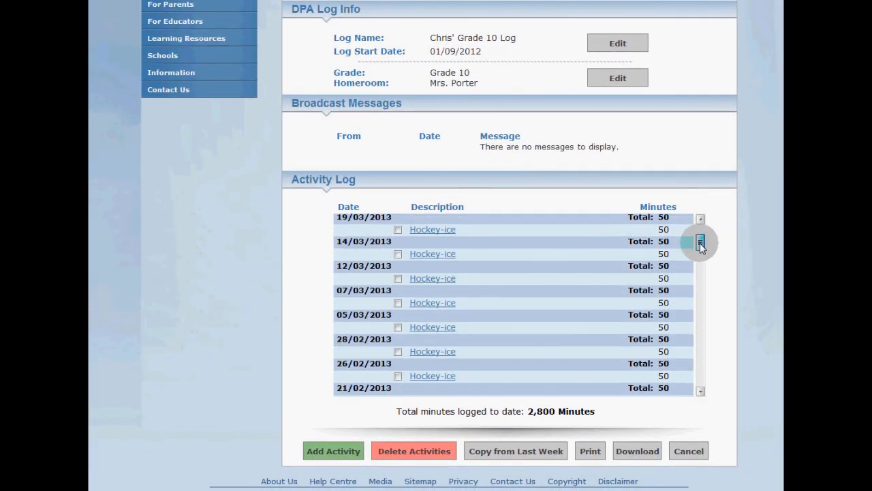
scroll(down, 3)
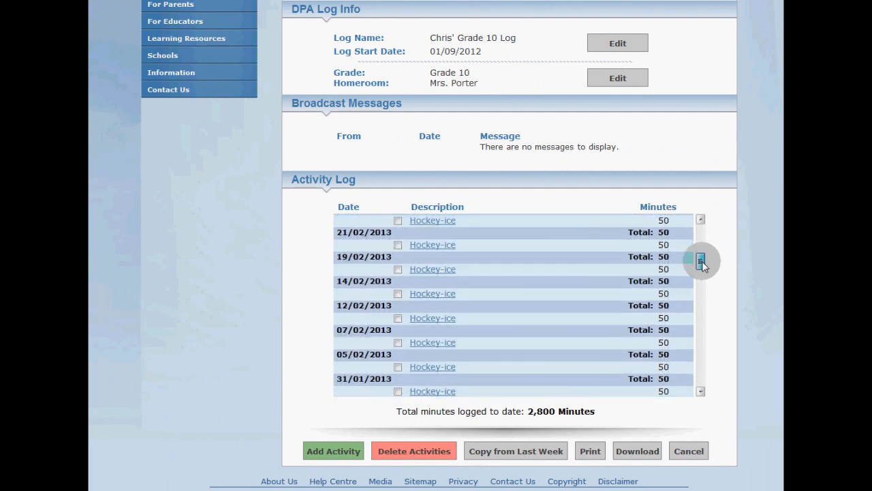
drag(700, 262, 700, 299)
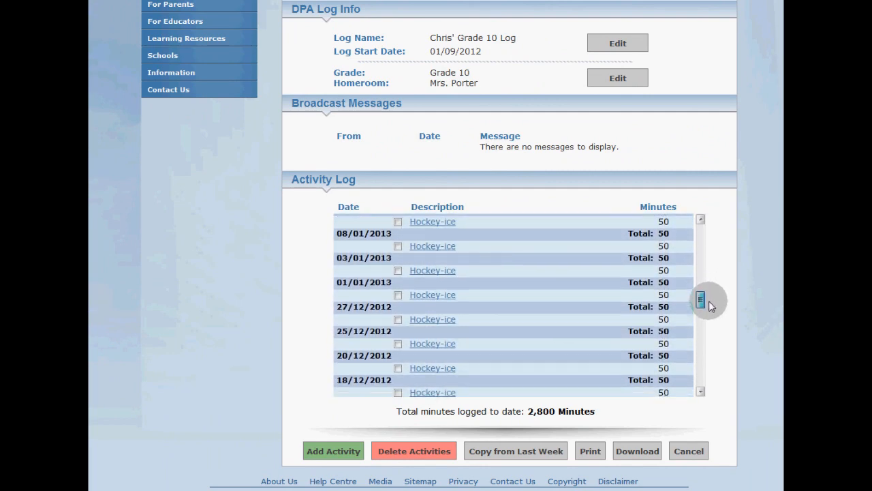
scroll(down, 3)
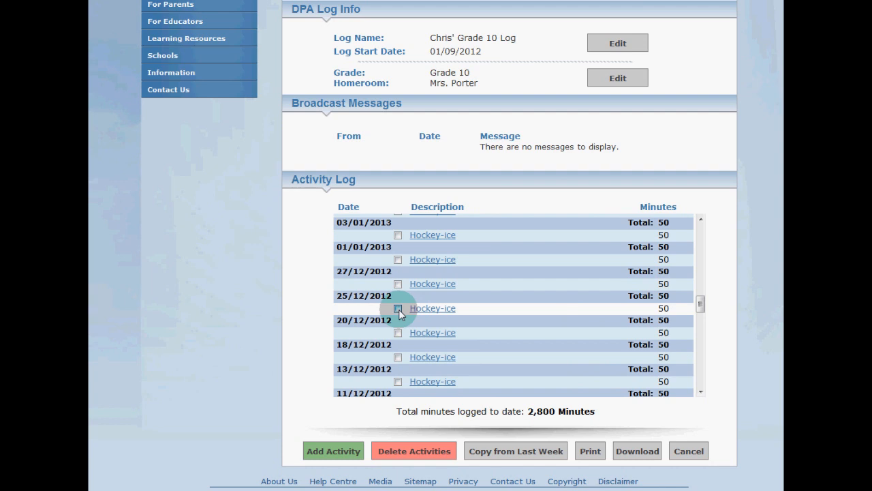
Step: Delete the 25/12/2012 and 01/01/2013 holiday entries, leaving 2,700 minutes total
click(398, 259)
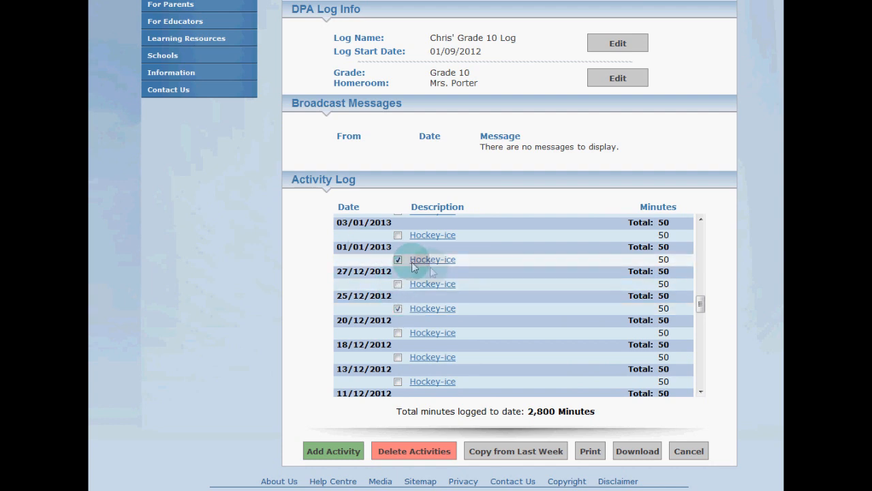
click(414, 450)
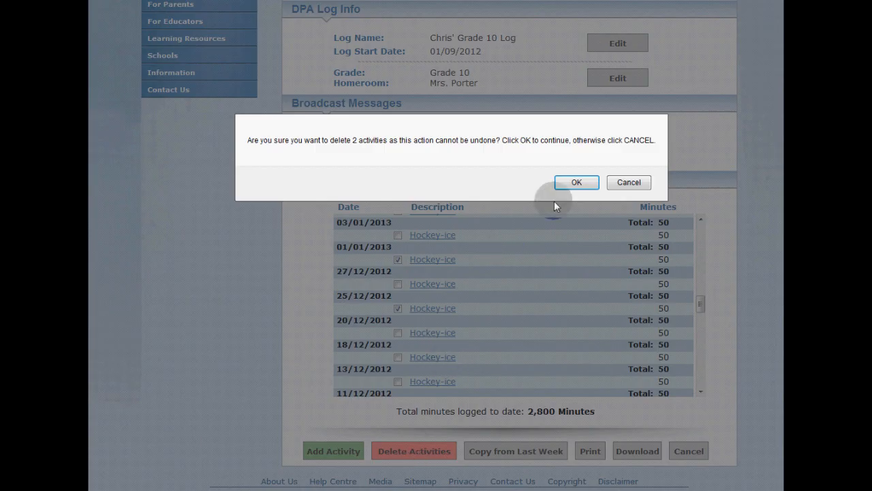
click(576, 183)
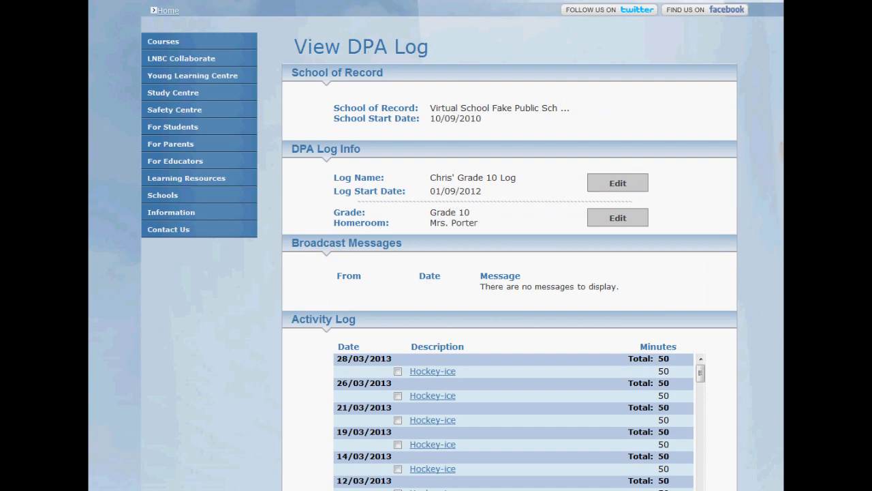
scroll(down, 3)
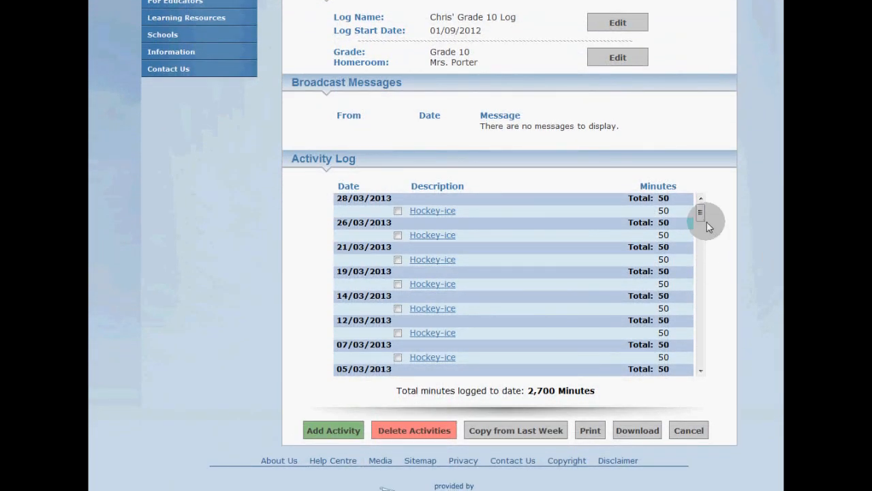